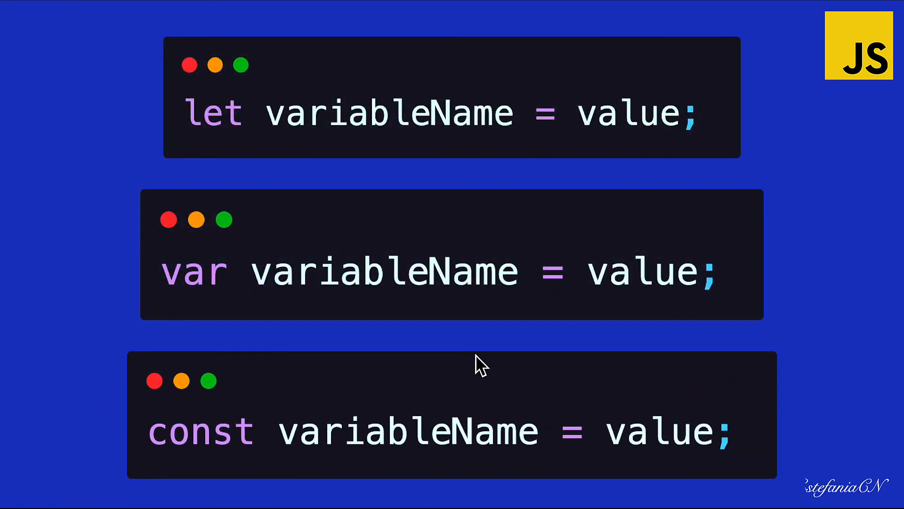
mouse_move(473, 153)
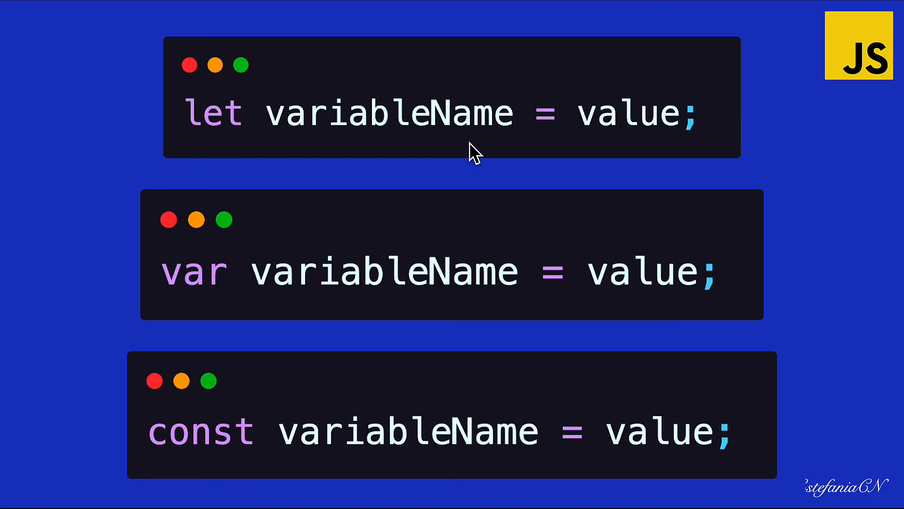